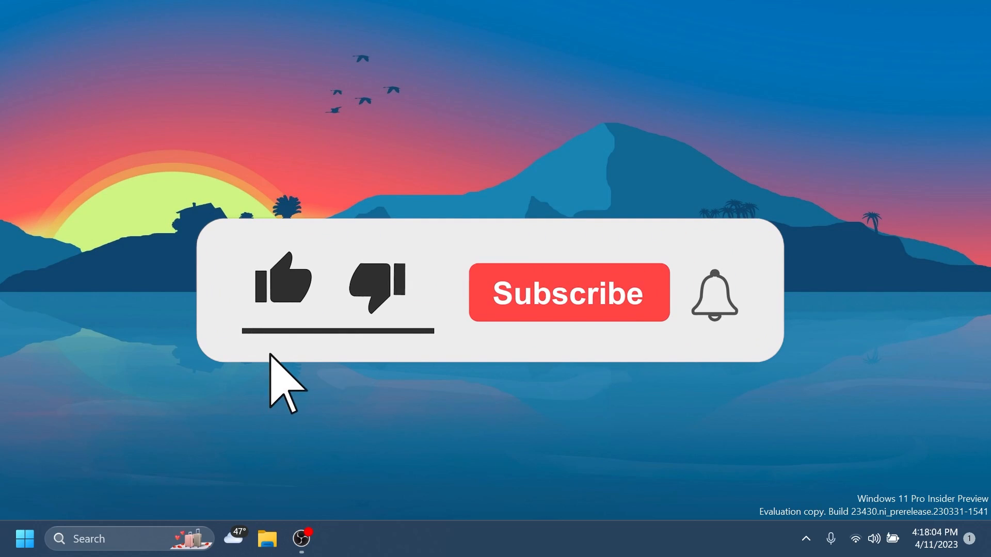
- Open the downloaded ViVeTool zip archive
left_click(567, 293)
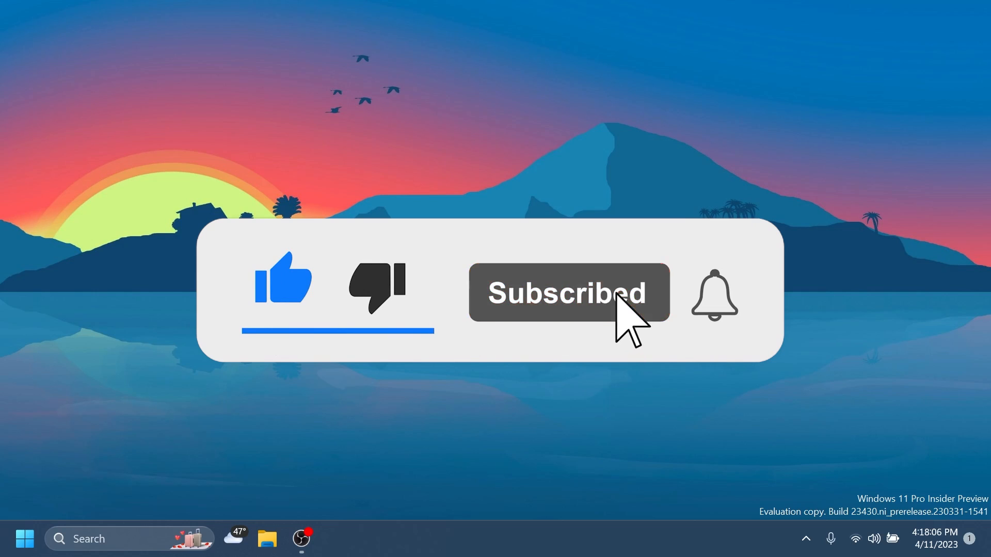
left_click(713, 293)
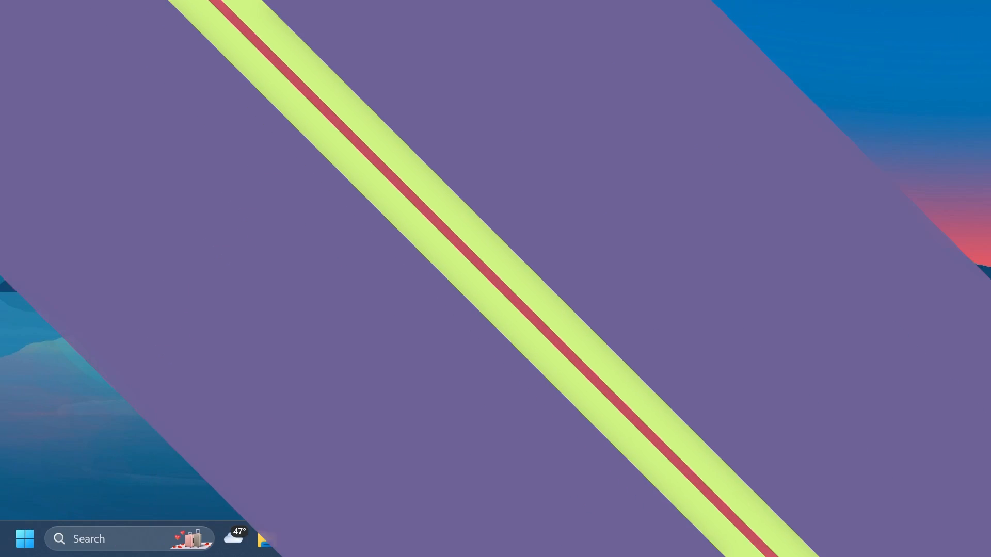
left_click(335, 539)
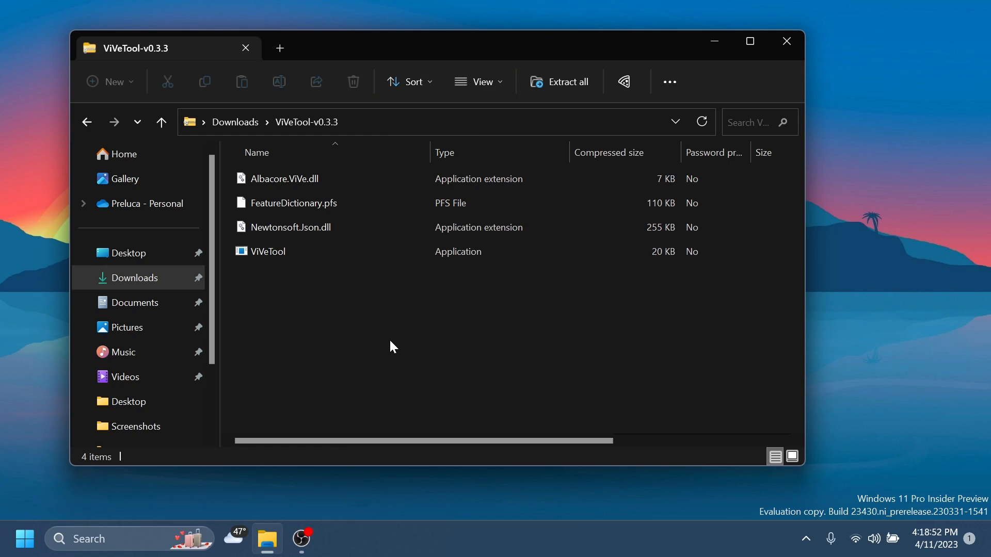
mouse_move(368, 317)
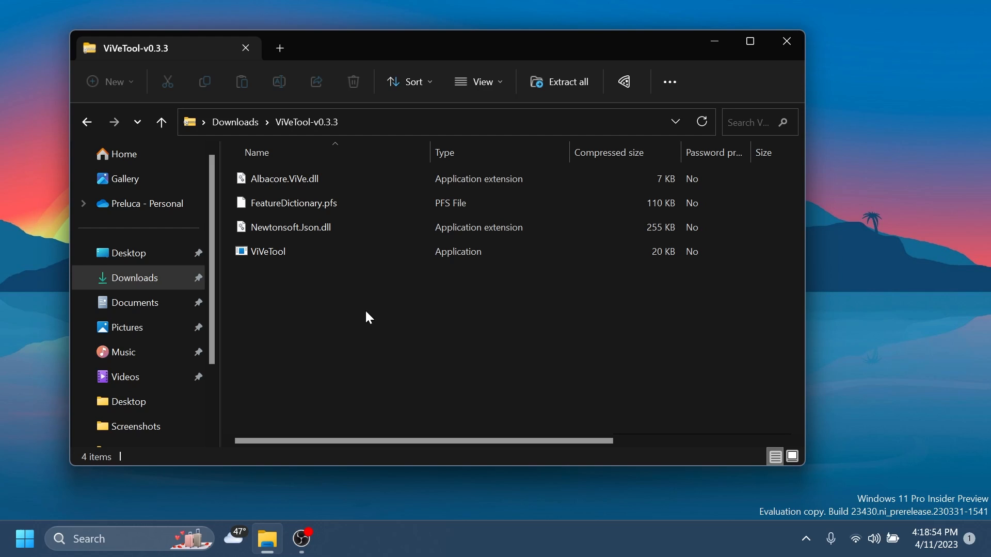
- Extract all ViVeTool files into C:\Windows\System32, granting administrator permission
left_click(566, 82)
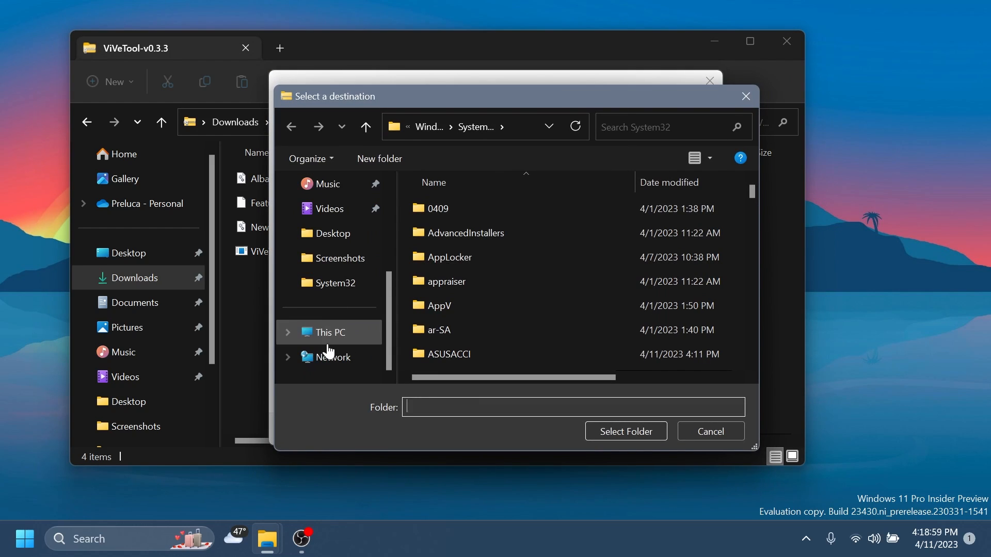
left_click(365, 126)
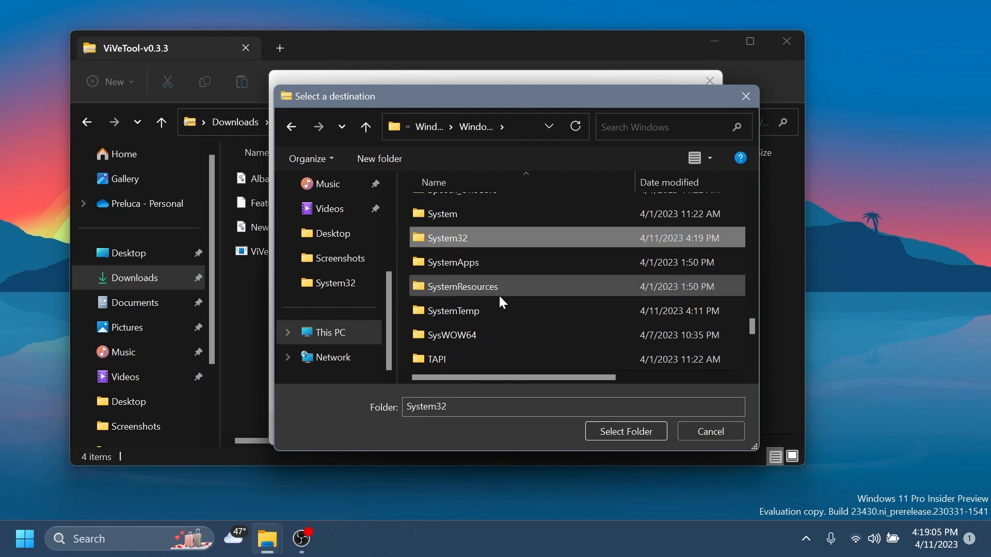
left_click(624, 431)
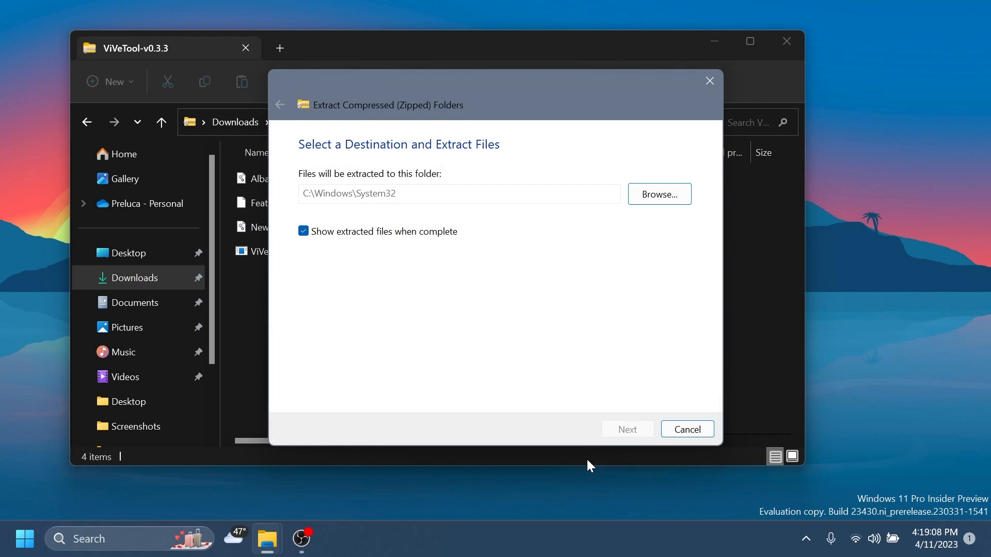
left_click(626, 429)
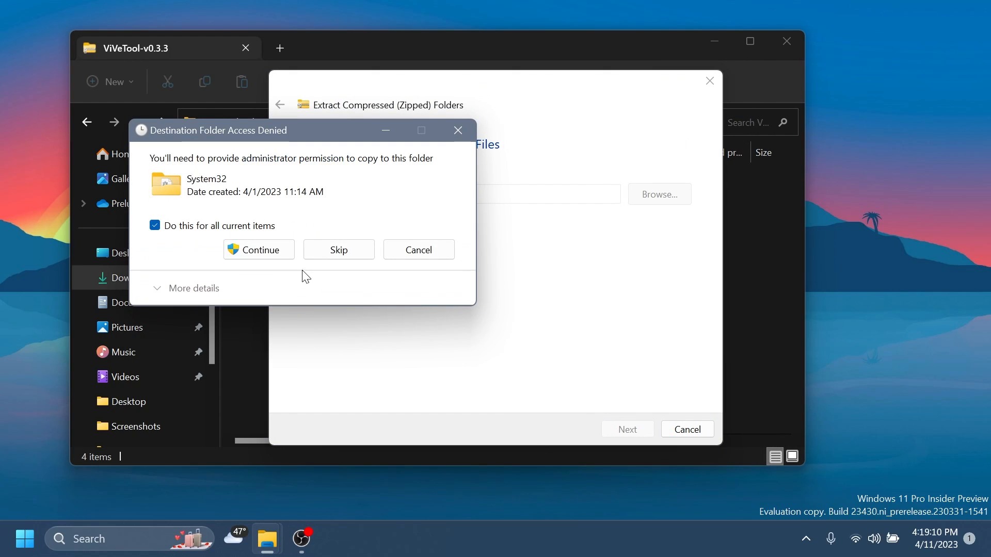
left_click(258, 249)
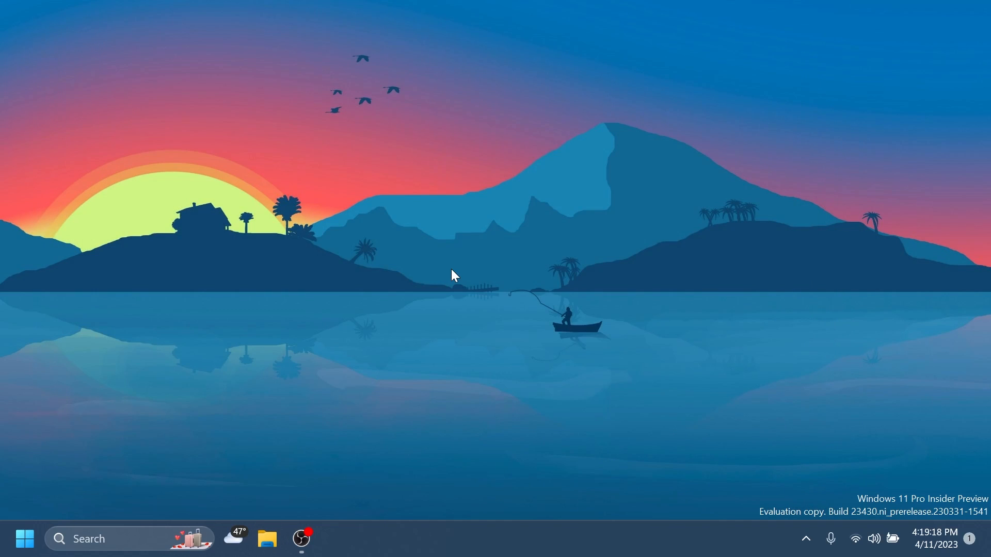
- Search 'cmd' in Start and run Command Prompt as administrator
type("cm")
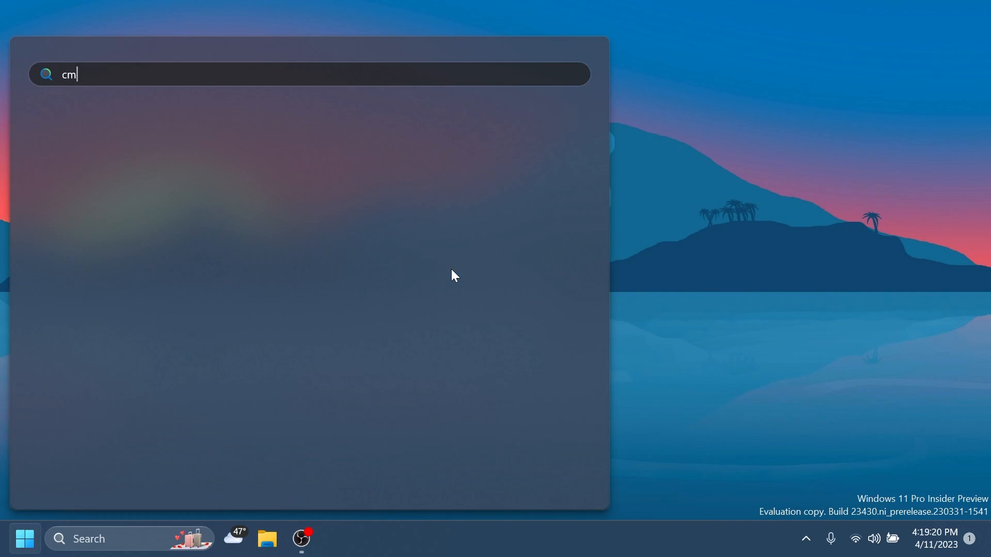
type("d")
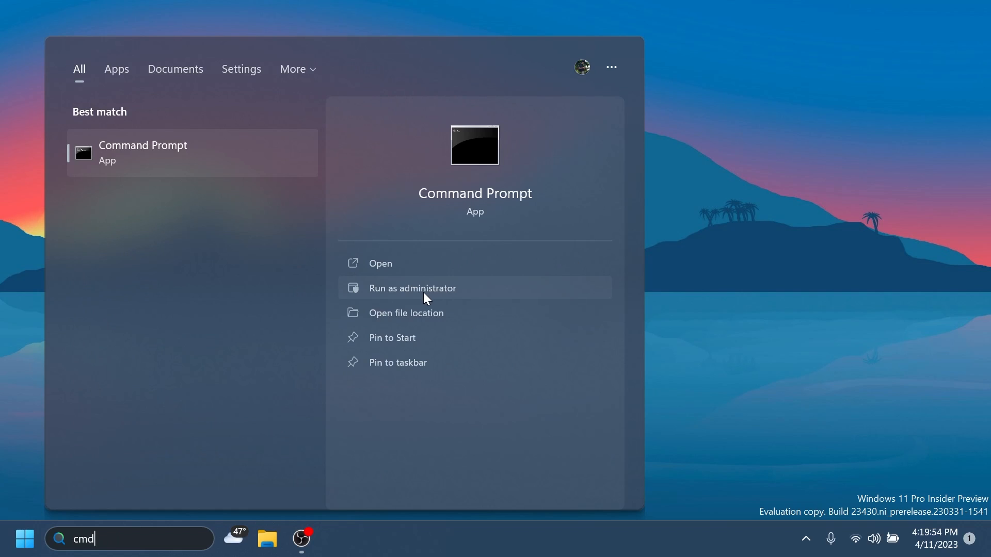
left_click(412, 288)
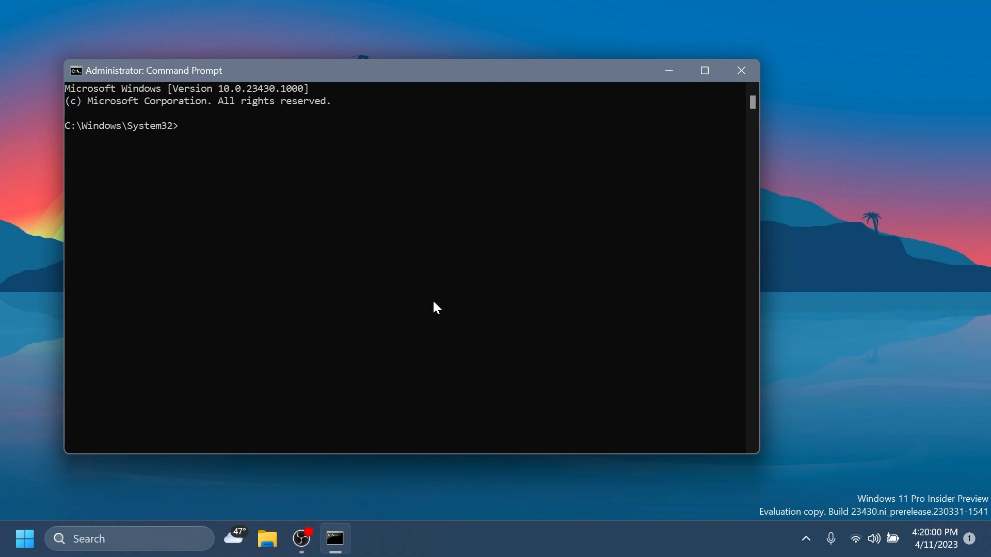
- Run vivetool /enable for IDs 41040327, 40729001, 40731912, 41969252, 42922424, 42295138, then close
type("vivetool /enable /id:41040327,40729001,40731912,41969252,42922424,42295138")
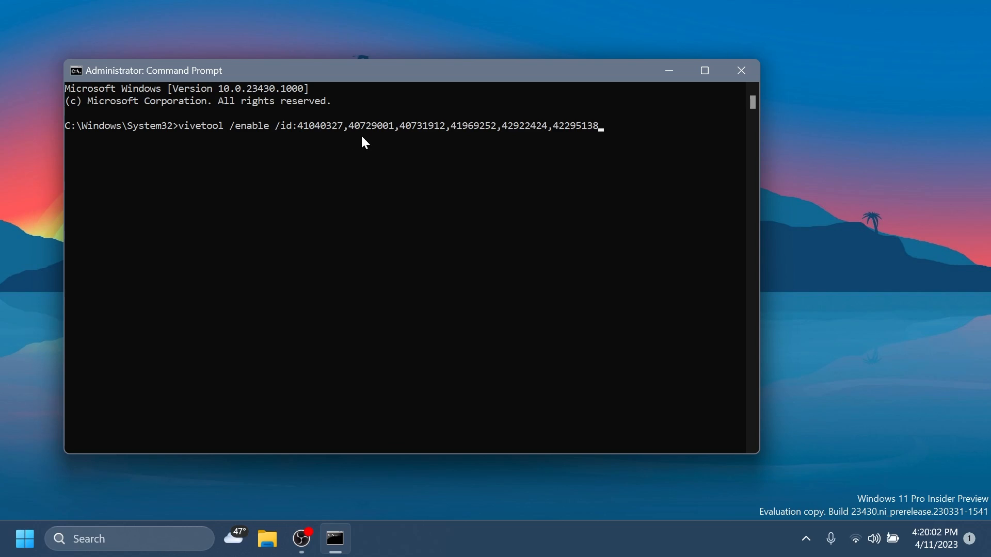
mouse_move(378, 188)
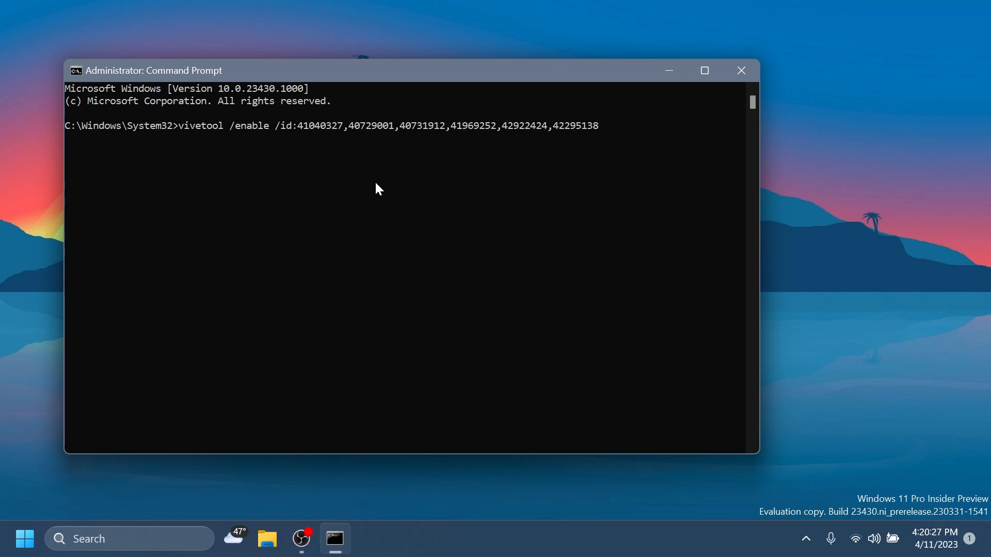
key("Return")
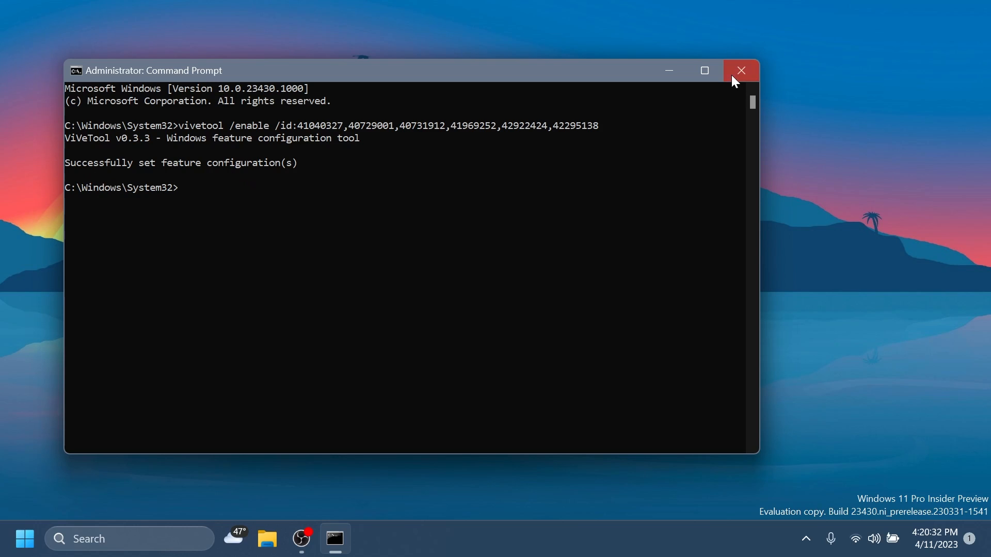
left_click(741, 70)
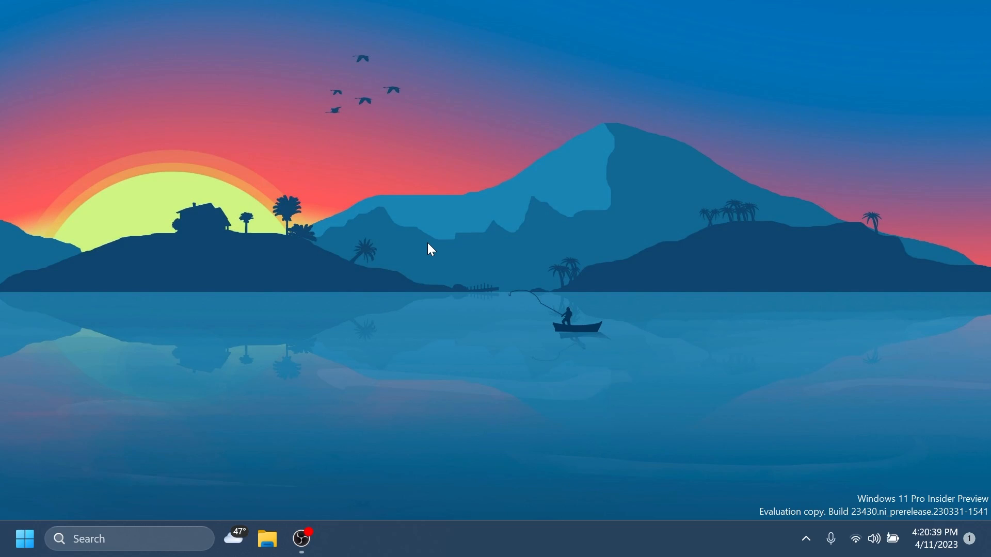
- Launch File Explorer from the taskbar and turn on the Details pane
left_click(267, 538)
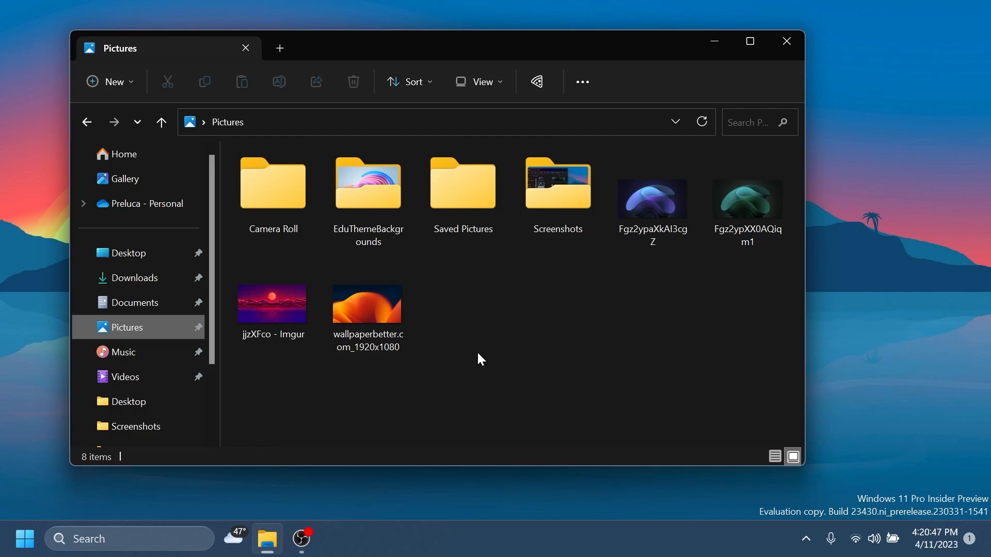
left_click(482, 81)
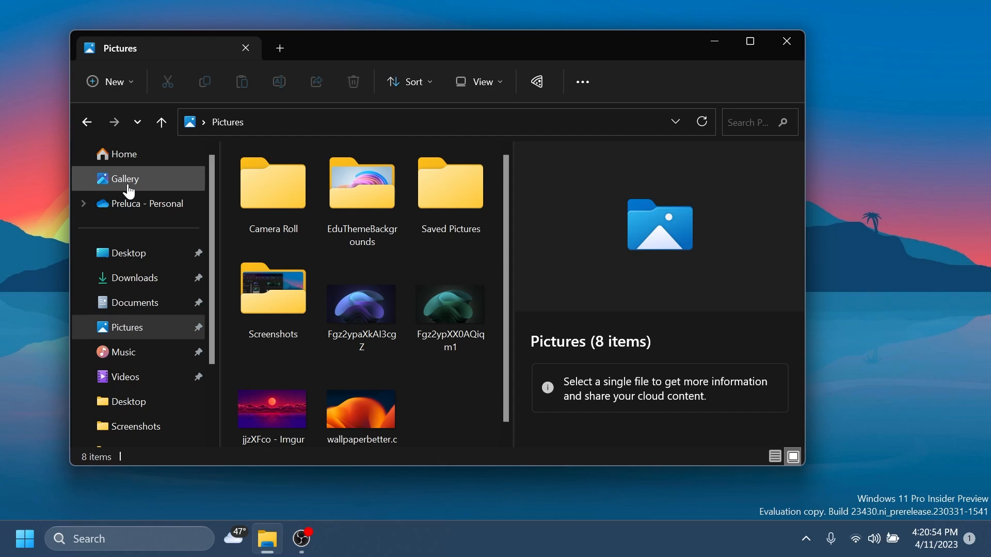
- Open Gallery and scroll through its 38 photos, returning to April 2023
left_click(124, 179)
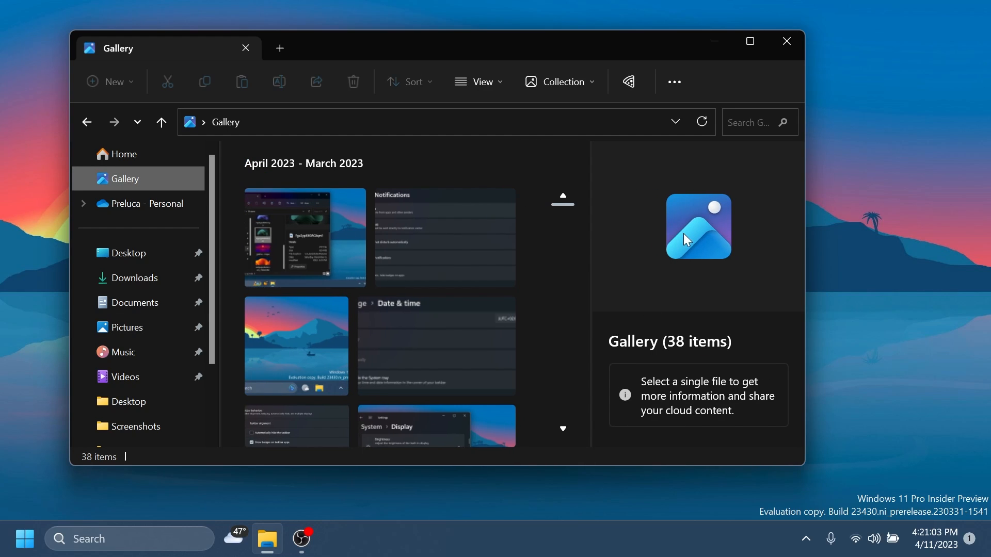
mouse_move(443, 268)
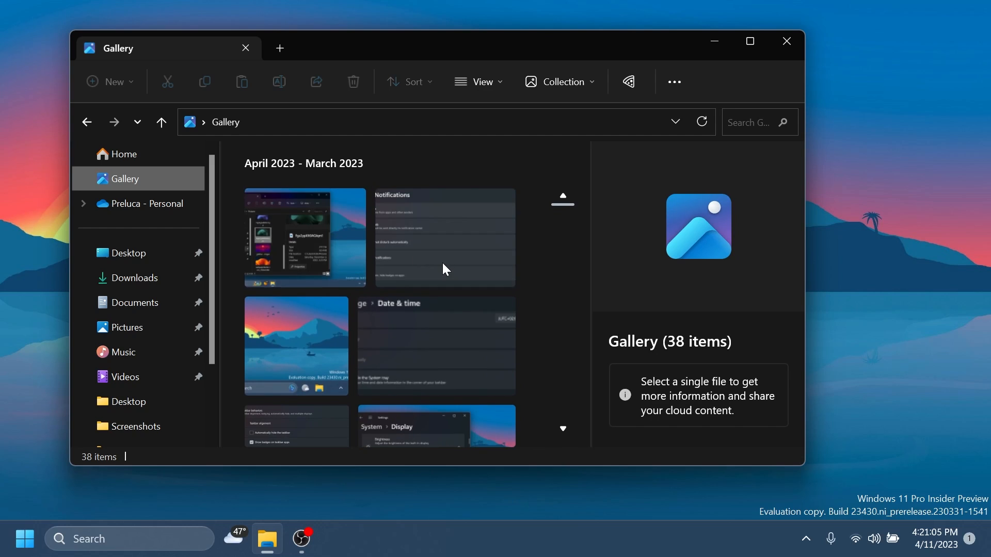
scroll("down", 3)
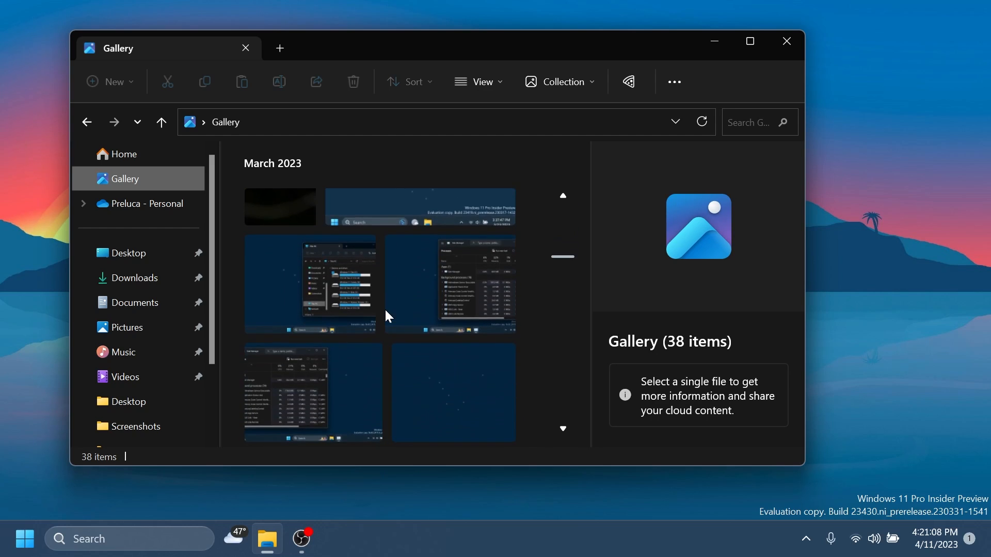
scroll("down", 3)
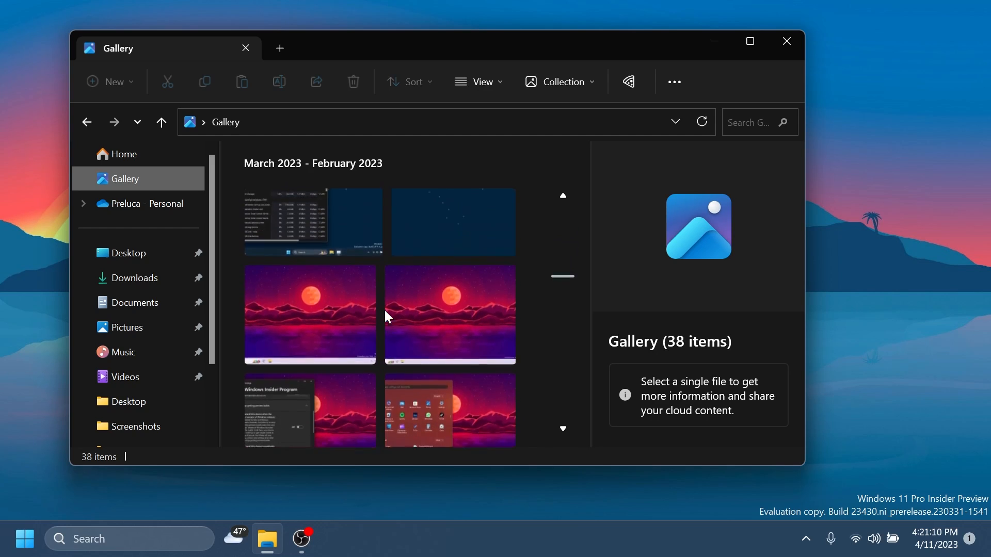
scroll("up", 3)
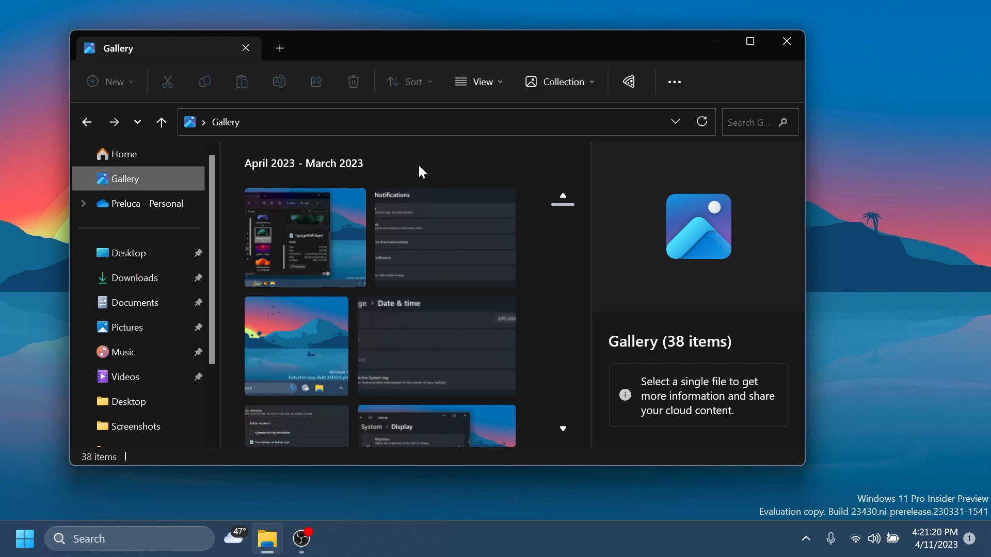
mouse_move(388, 174)
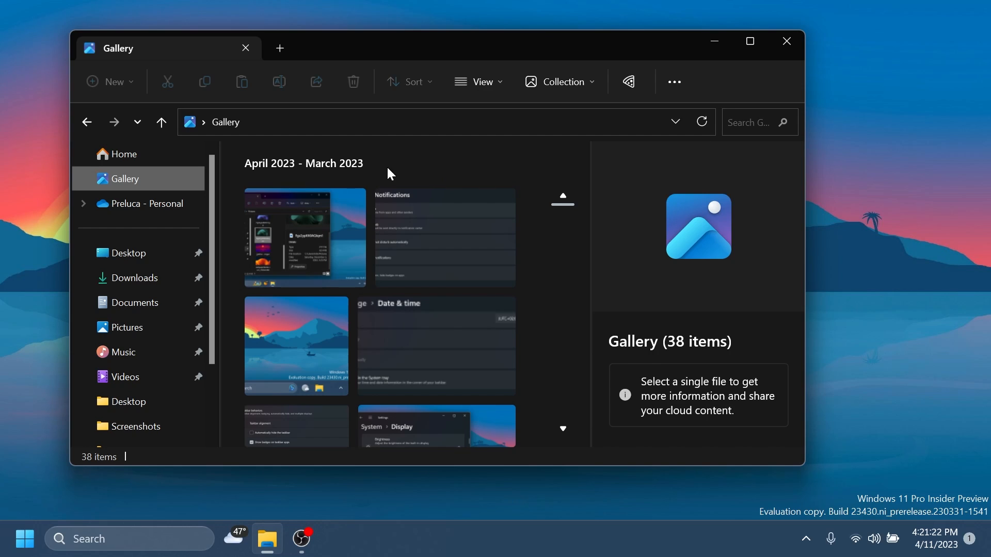
mouse_move(559, 81)
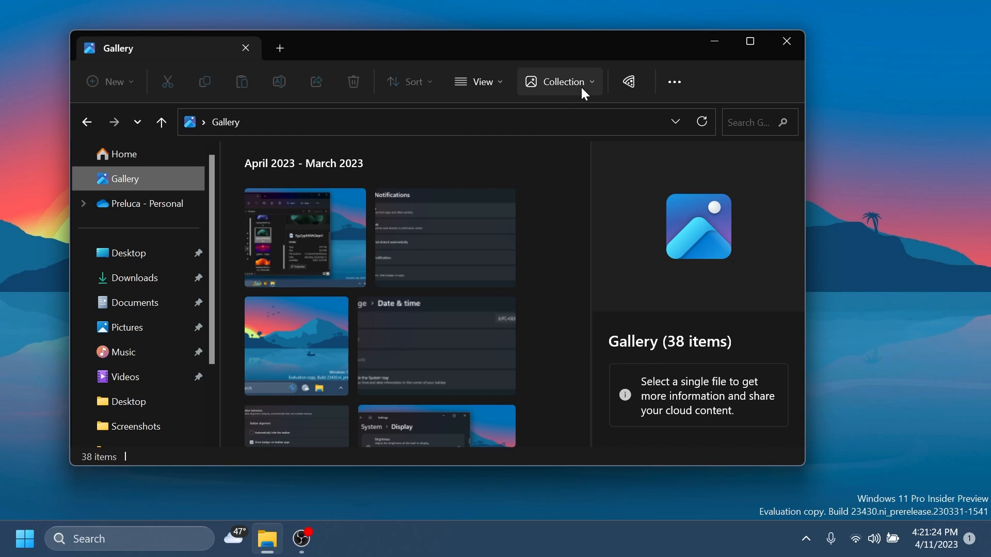
mouse_move(565, 88)
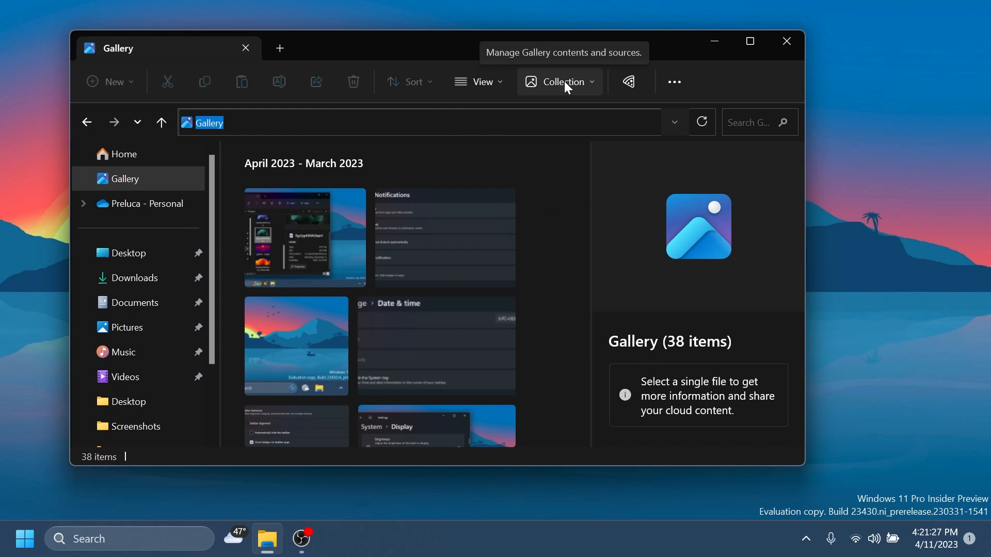
- Open the Gallery Collection dropdown and browse its entries, including Manage Locations
left_click(559, 82)
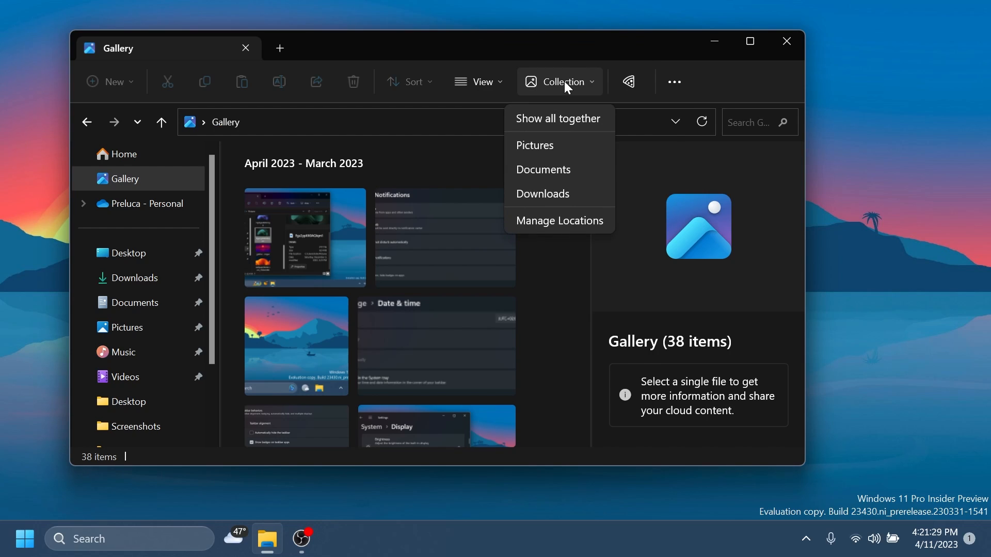
mouse_move(546, 129)
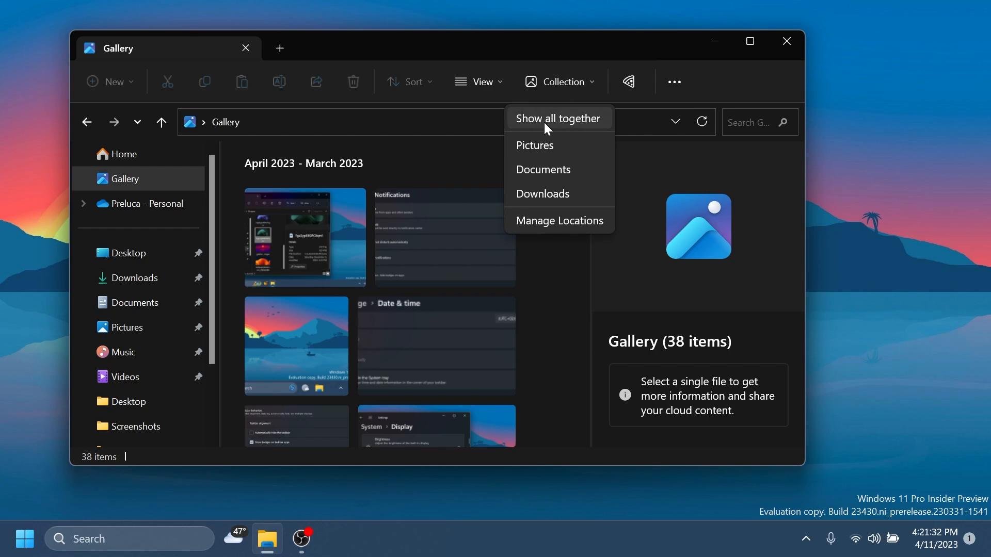
mouse_move(550, 149)
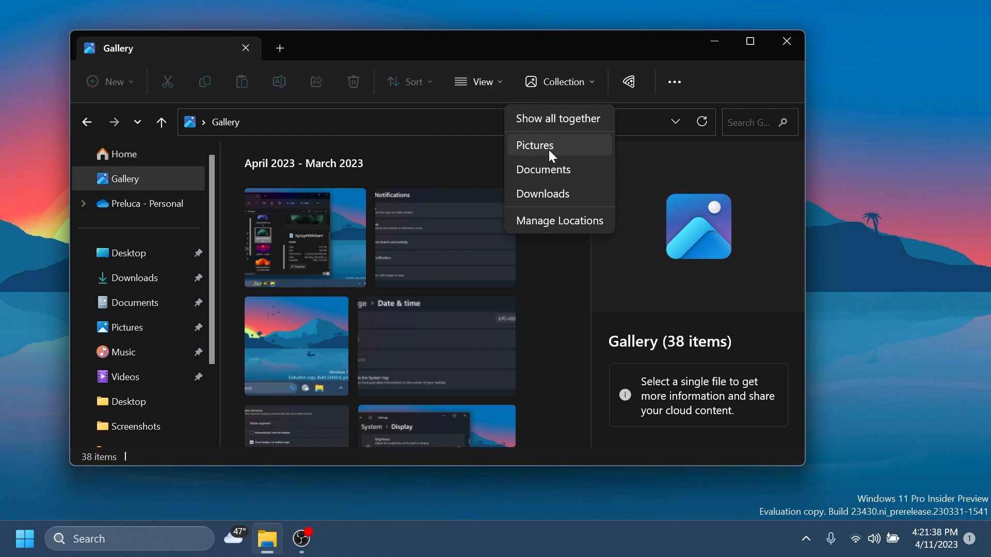
mouse_move(563, 196)
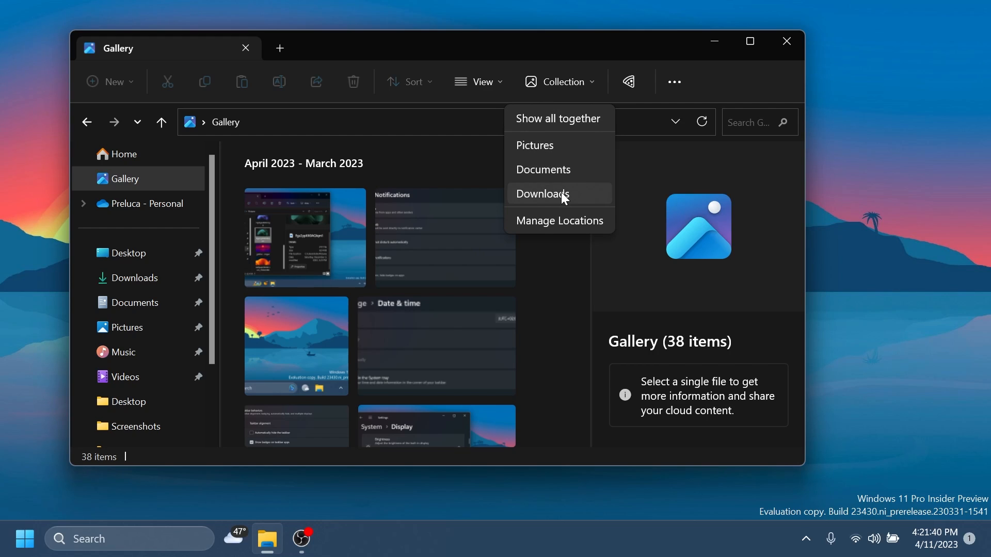
mouse_move(556, 118)
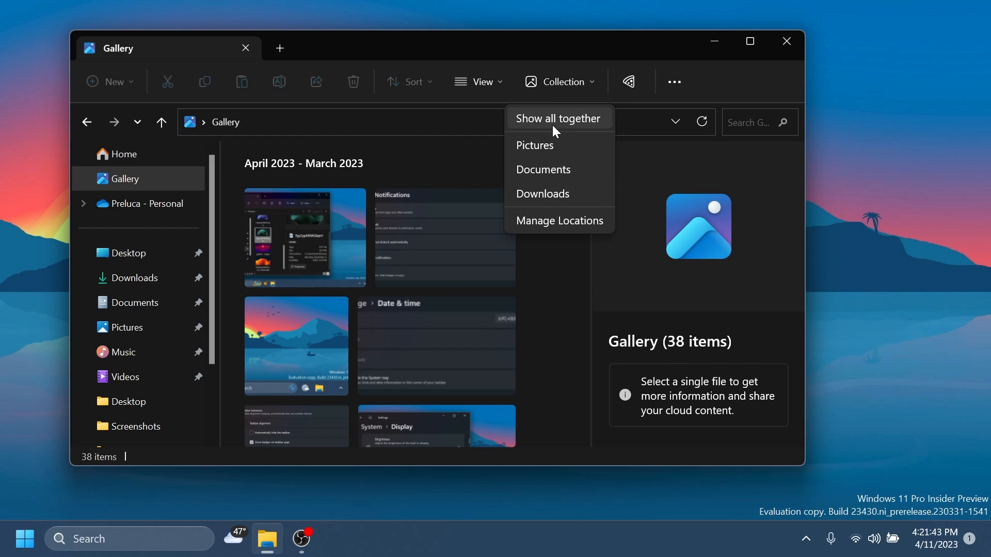
left_click(558, 221)
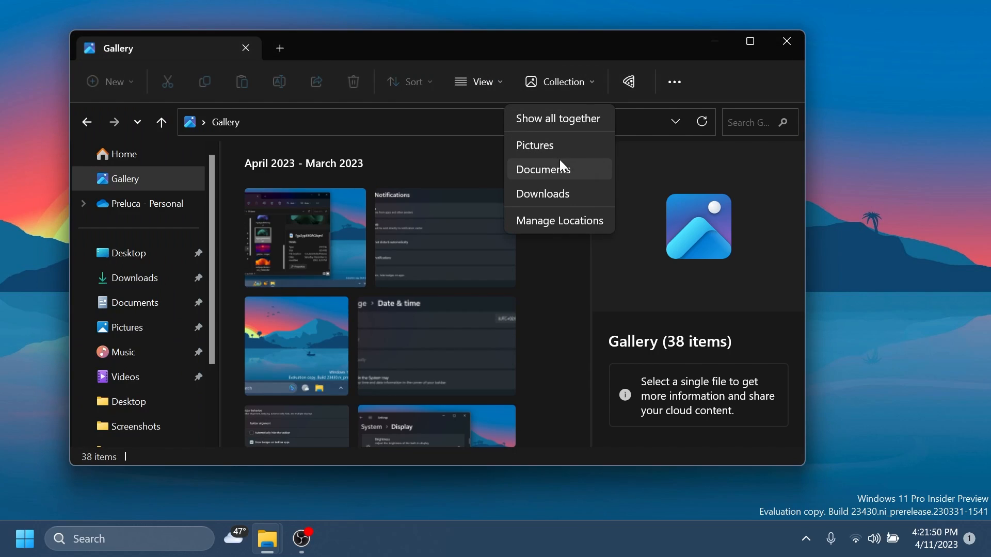
- In Manage Locations, remove Documents, keeping Pictures and Downloads, and confirm with OK
left_click(559, 220)
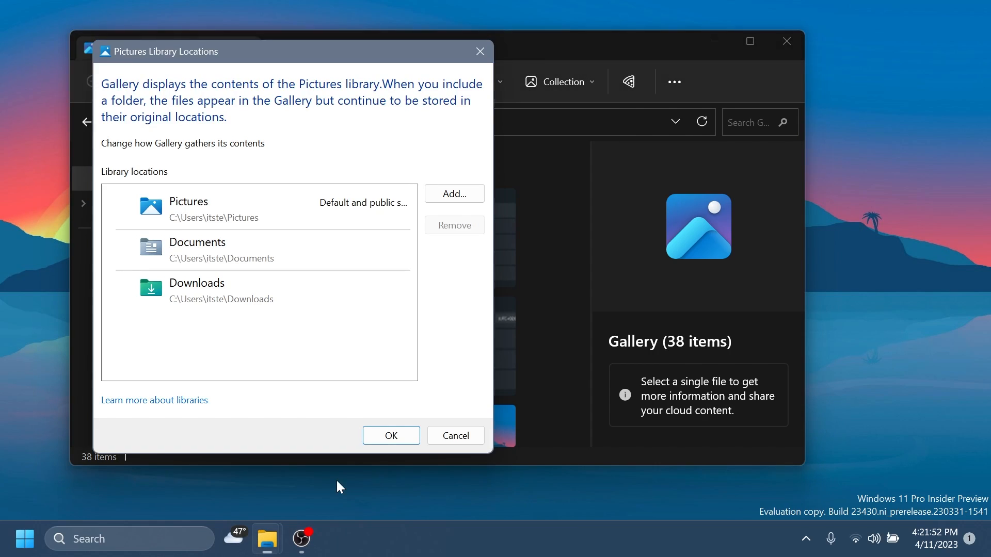
mouse_move(451, 203)
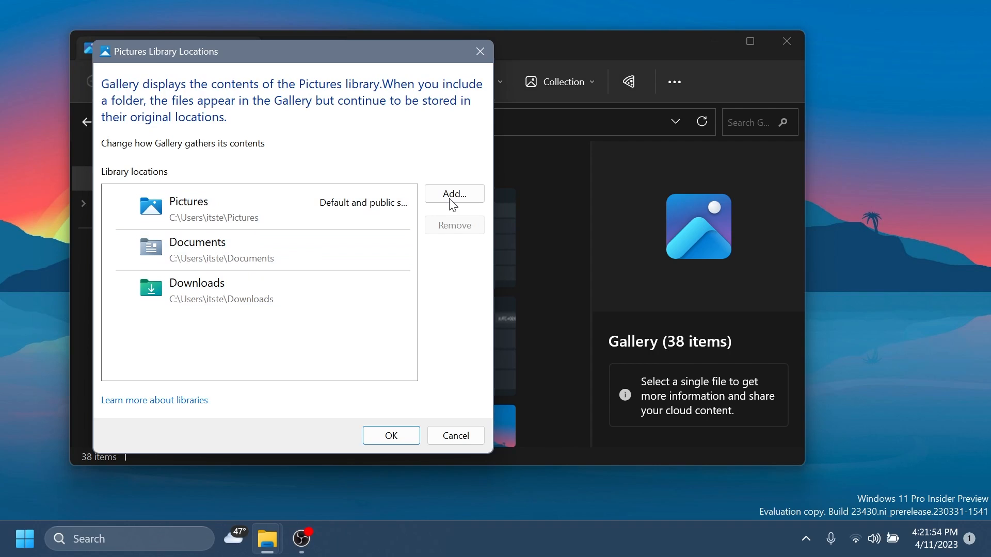
left_click(454, 194)
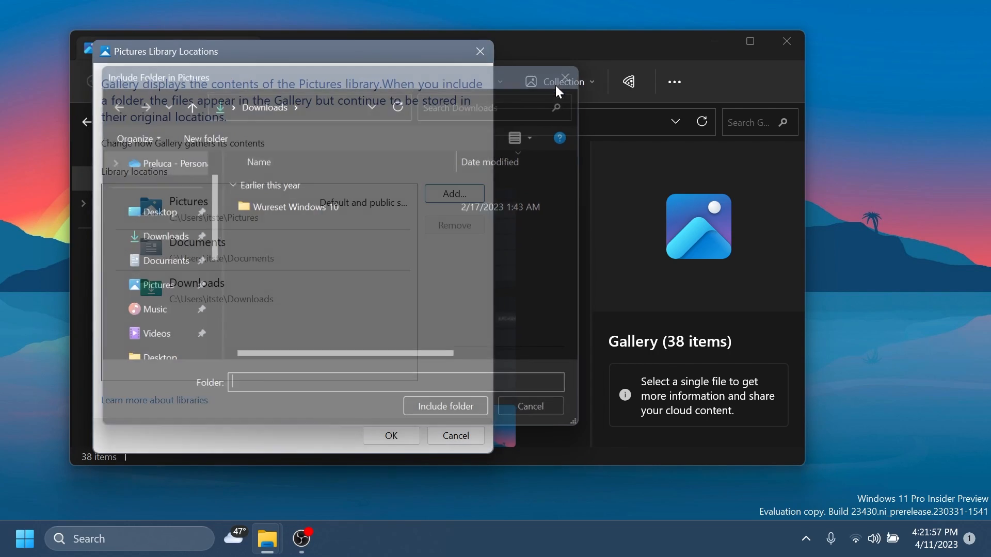
left_click(529, 406)
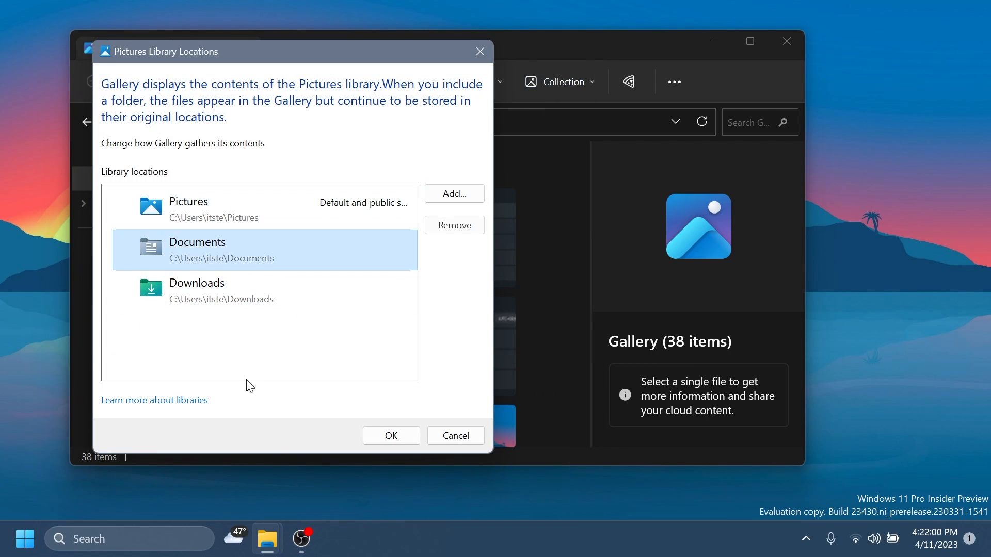
left_click(453, 225)
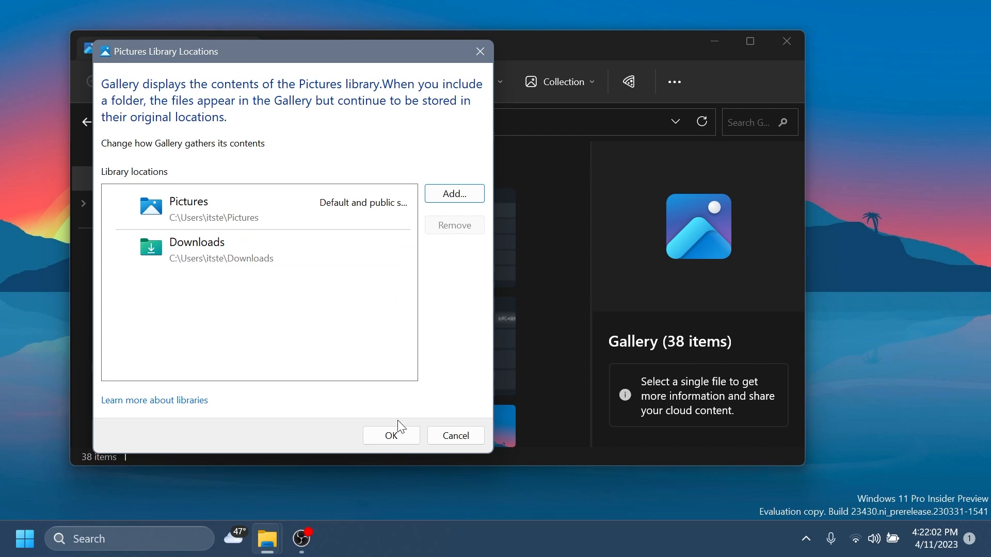
left_click(391, 436)
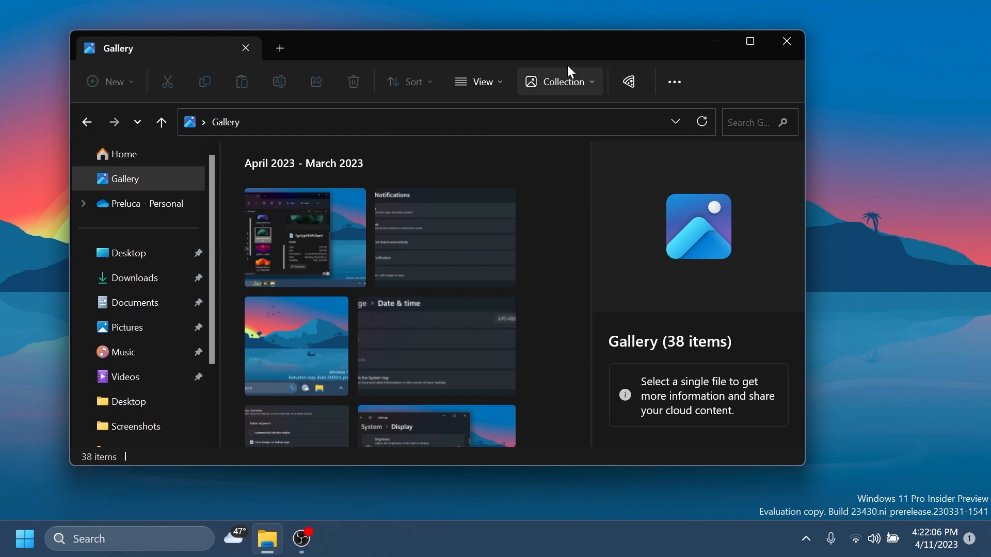
- Reopen the Collection dropdown and scroll Gallery down to the March–February 2023 group
left_click(559, 82)
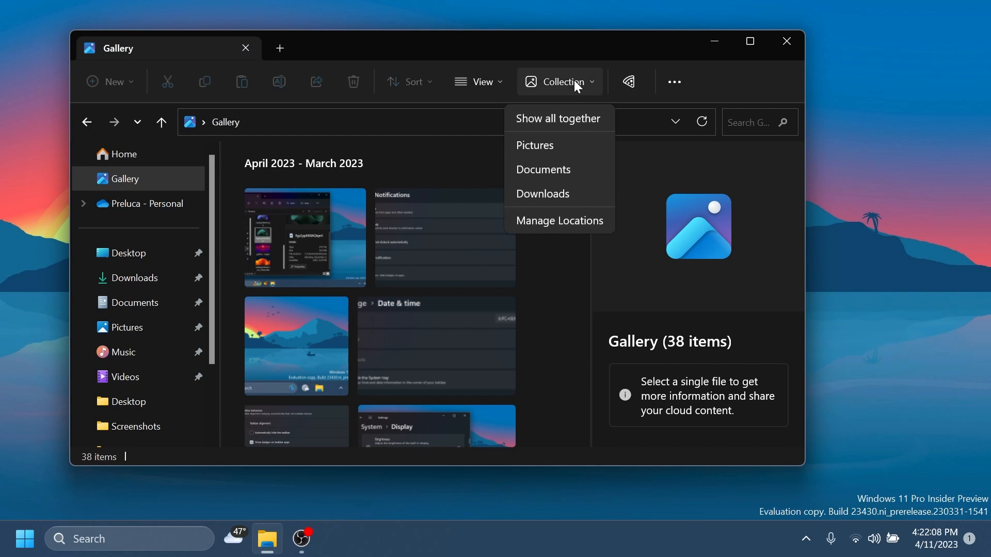
mouse_move(561, 169)
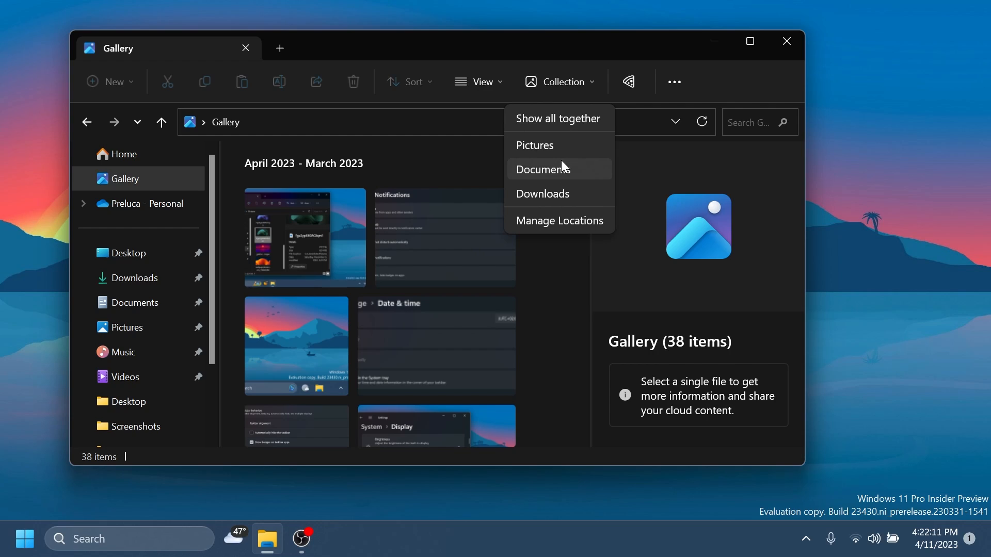
mouse_move(561, 81)
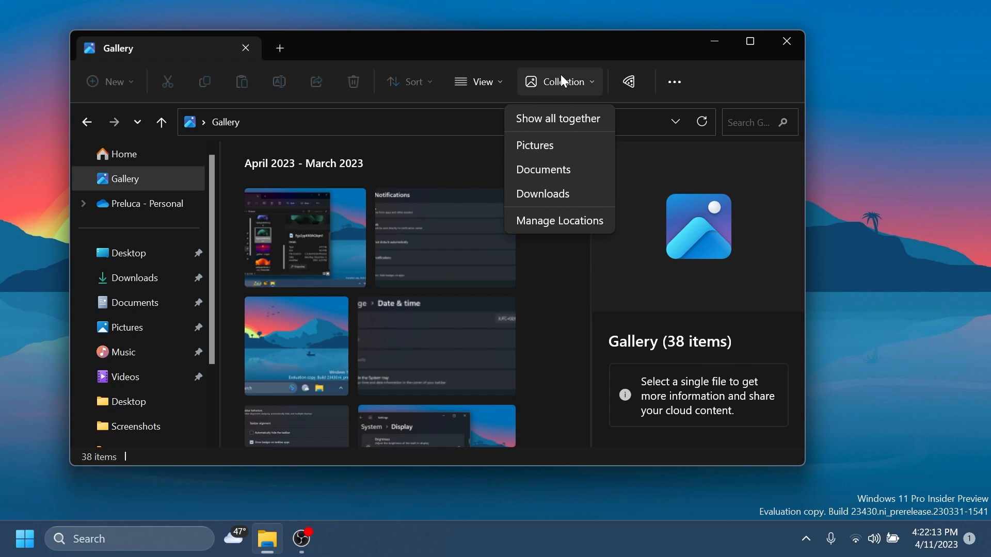
mouse_move(567, 174)
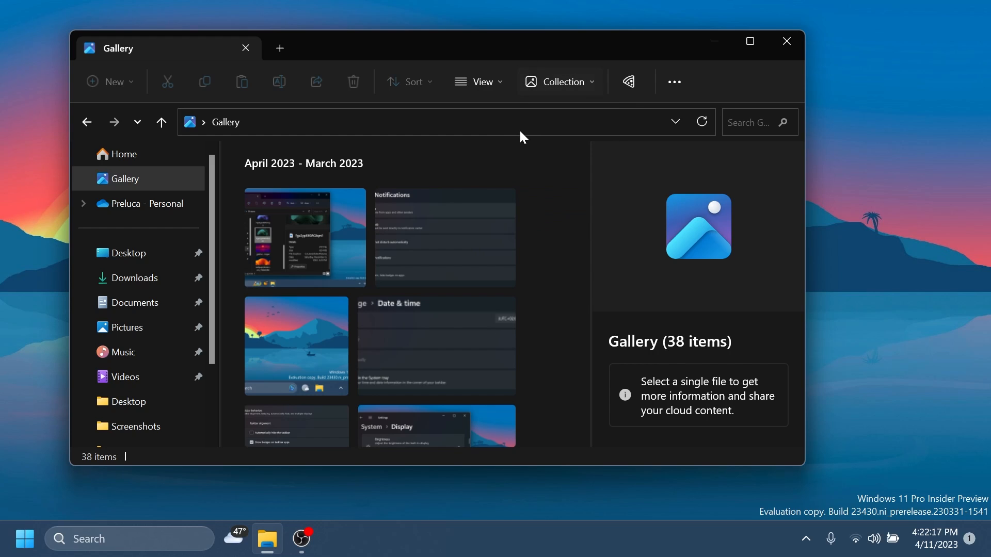
scroll("down", 3)
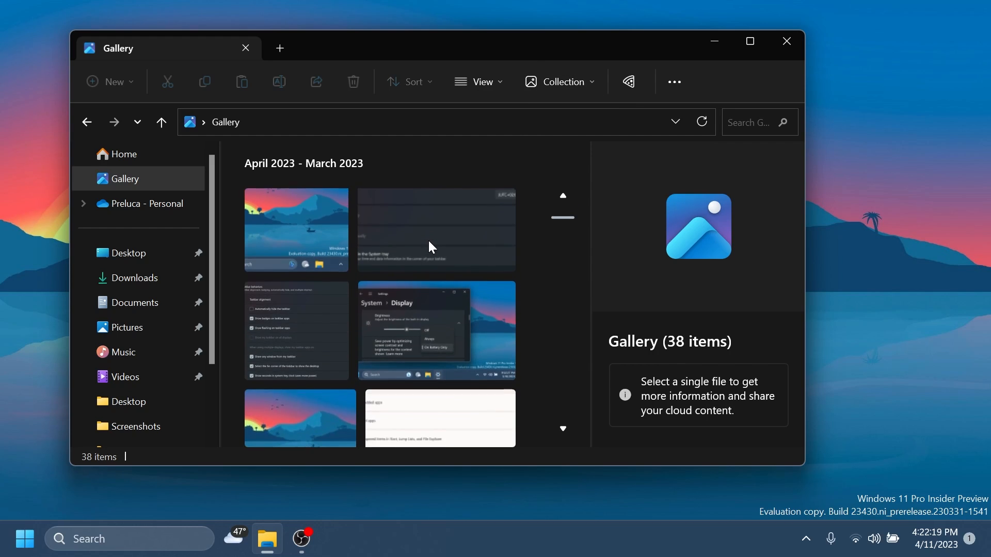
scroll("down", 3)
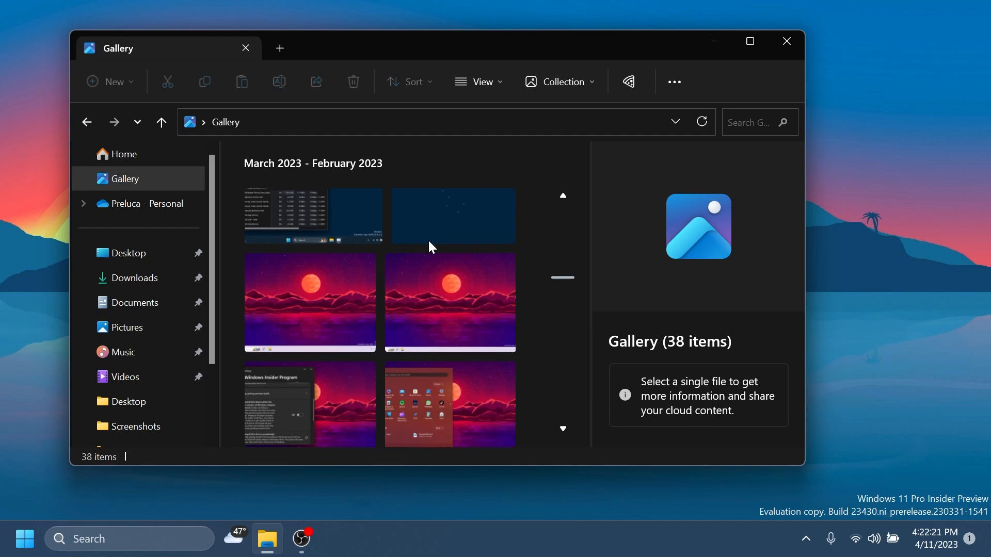
left_click(334, 538)
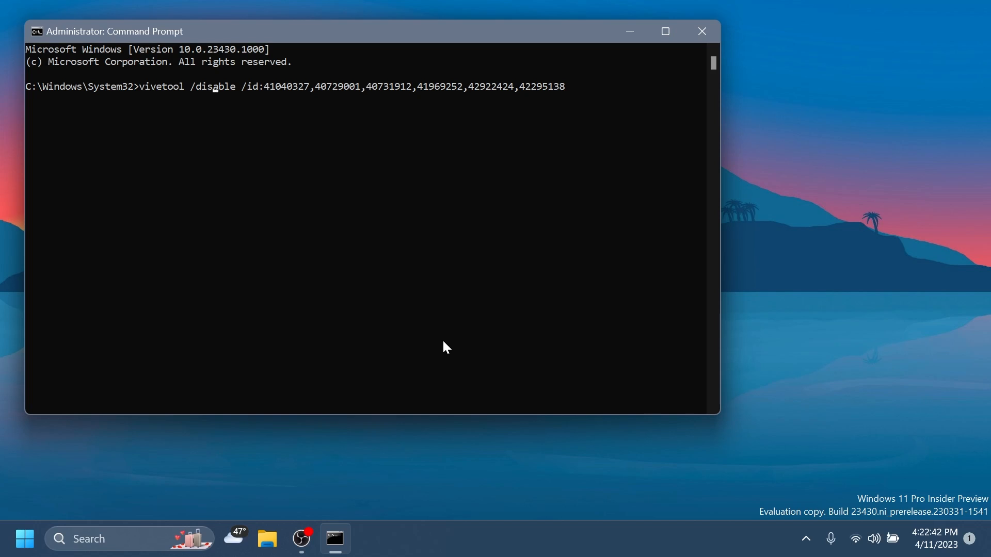
mouse_move(217, 103)
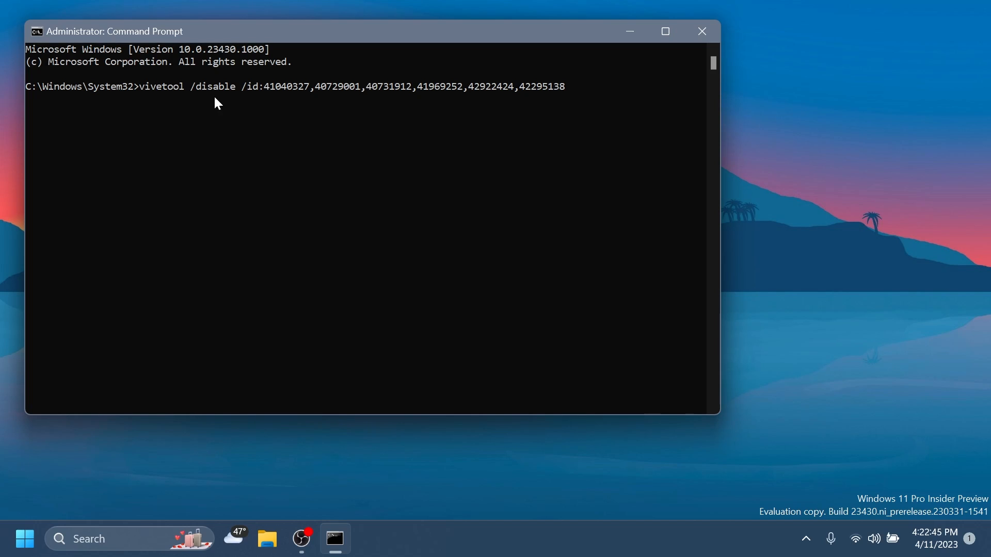
mouse_move(243, 186)
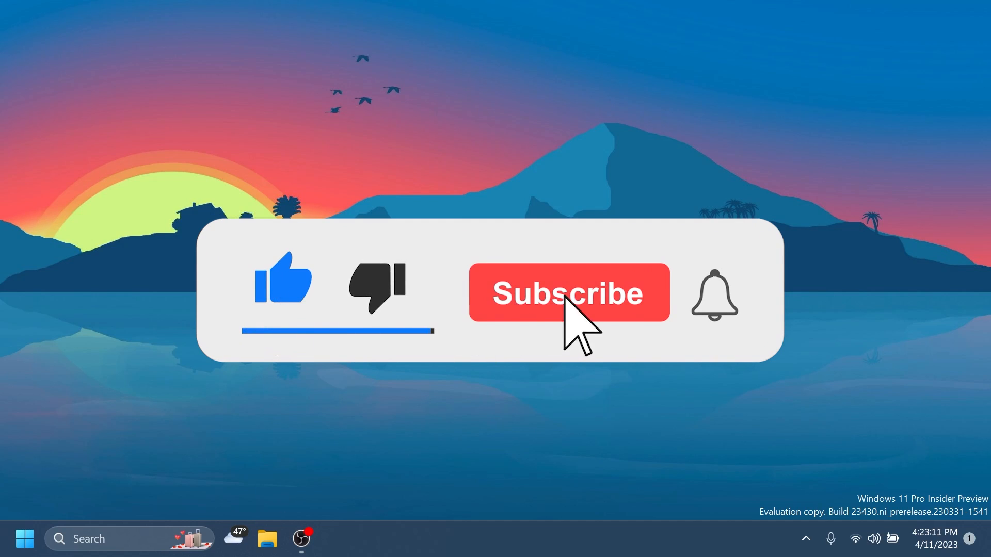
- Close the Command Prompt window to return to the desktop
left_click(568, 293)
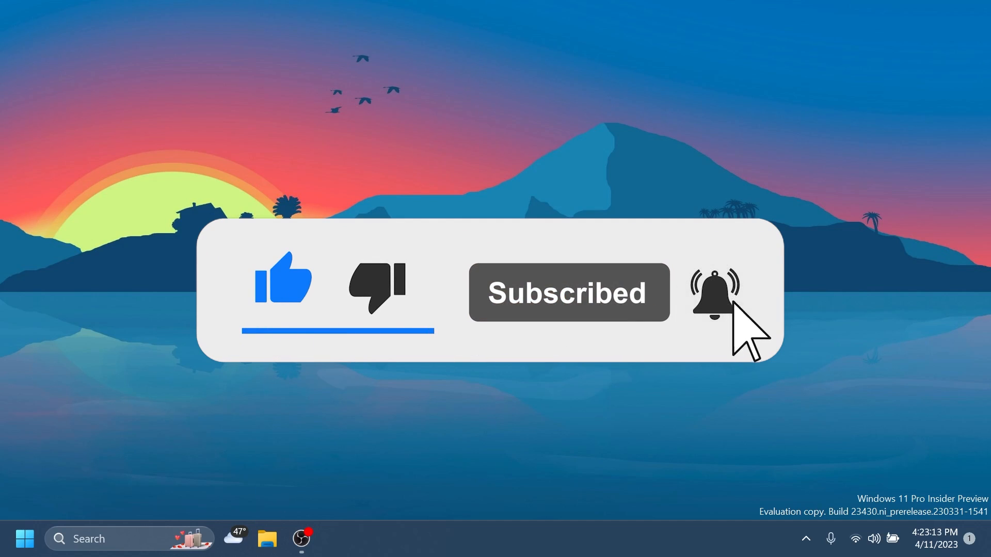